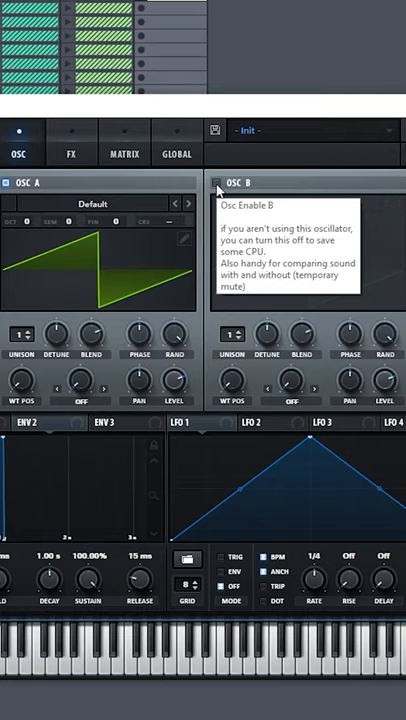
Enable oscillator B so it plays alongside oscillator A's sawtooth.
left_click(217, 183)
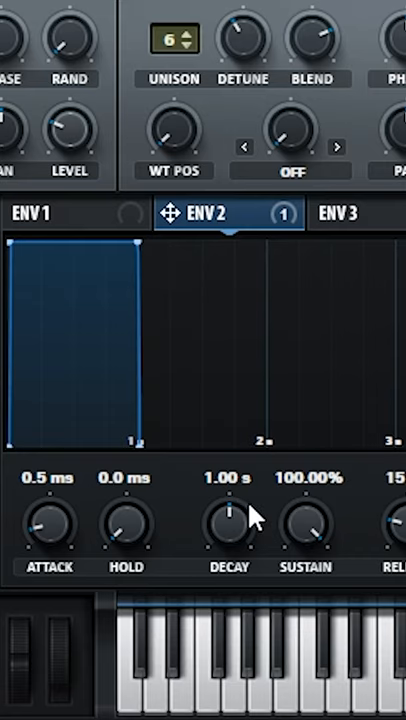
Shape ENV 2 into a pluck (34 ms hold, 259 ms decay, 0% sustain) and show the FX rack.
left_click_drag(304, 518, 304, 560)
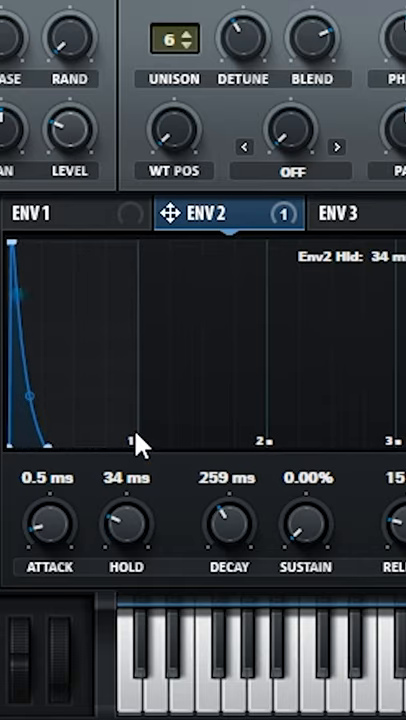
left_click(310, 38)
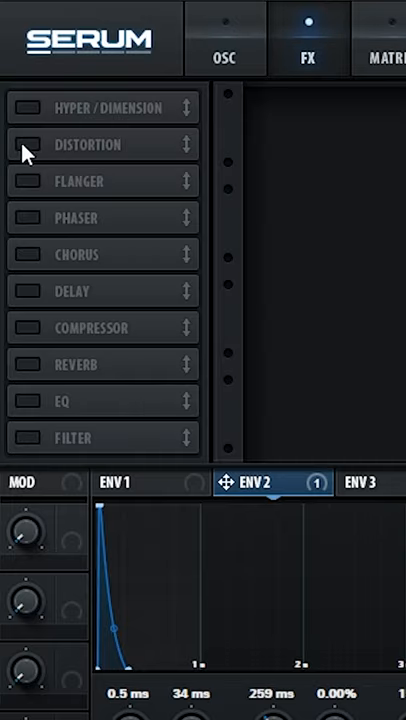